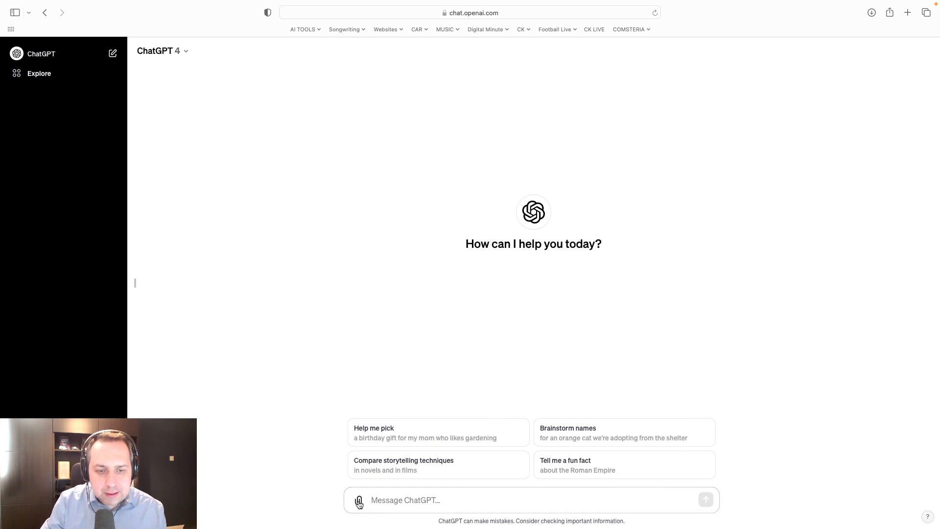
# - Attach the 'Press Release 3 November ck' Desktop file to a new message
pyautogui.click(359, 499)
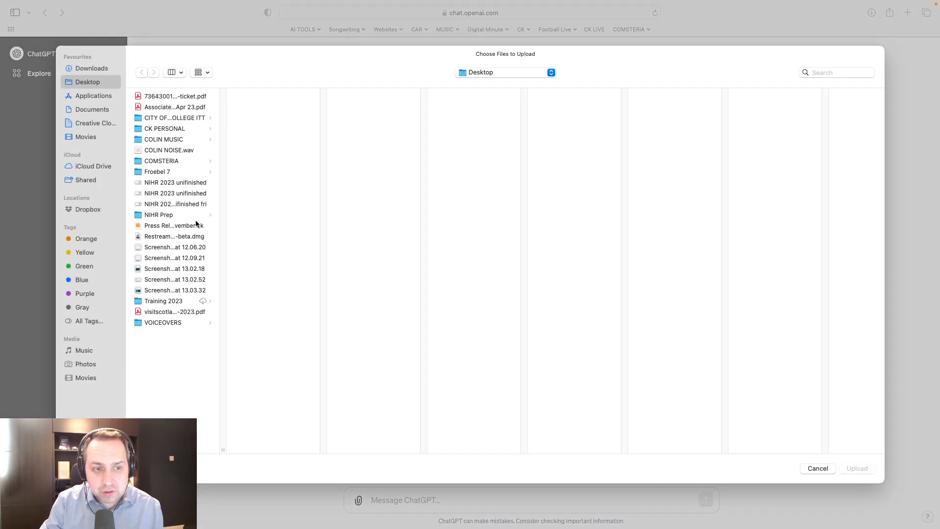
pyautogui.click(174, 226)
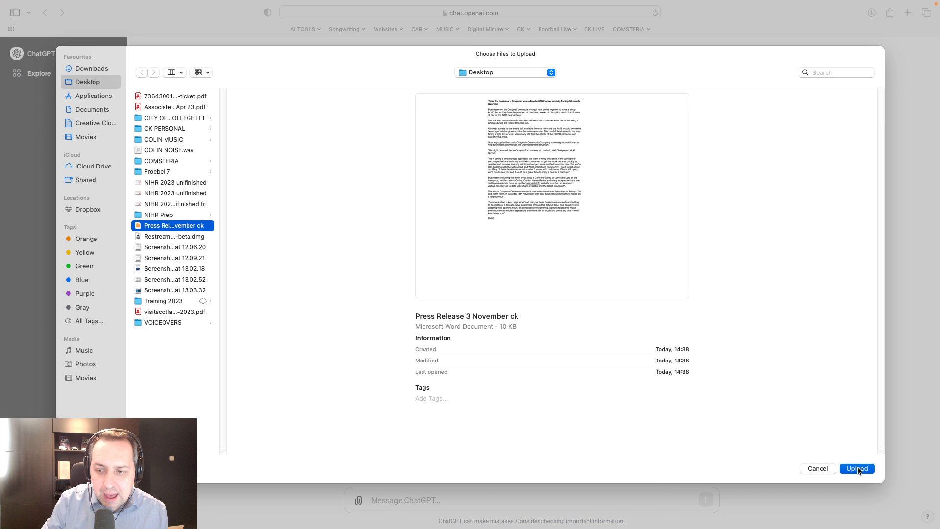
pyautogui.click(856, 469)
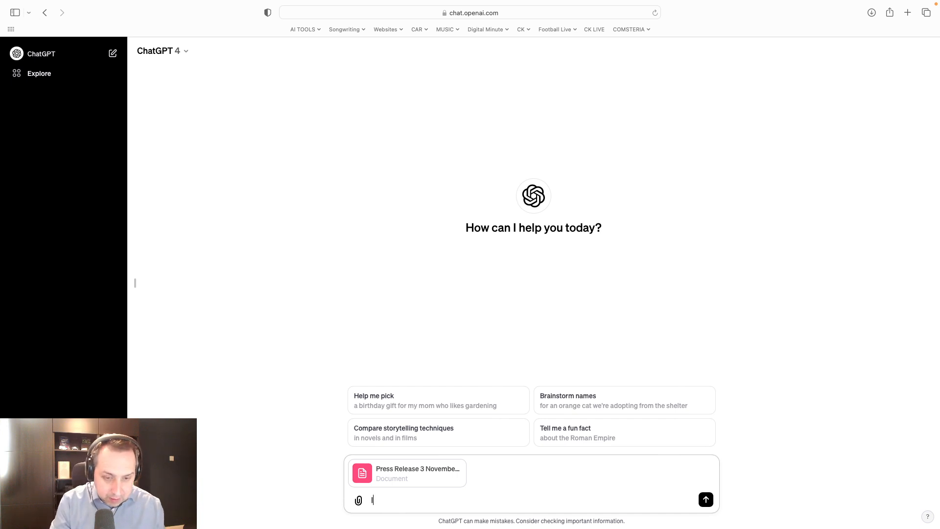
# - Type a social media manager prompt asking for 5 tweets, some formal, some fun
pyautogui.write("I'm a sp")
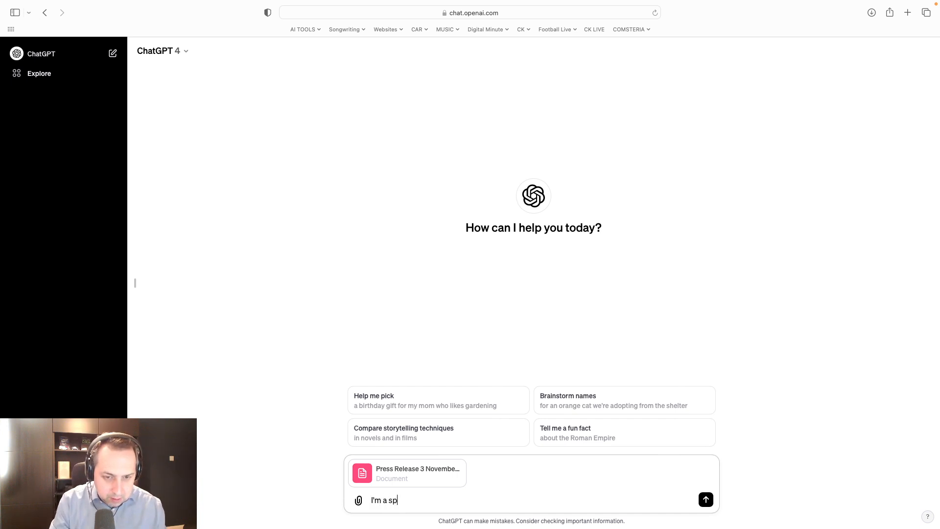
pyautogui.write('ocial media')
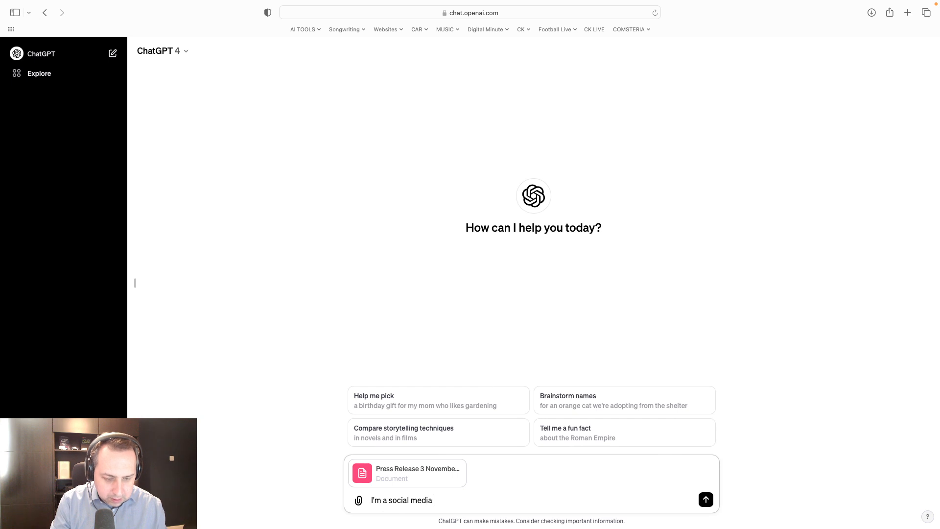
pyautogui.write('manager. Rad thi')
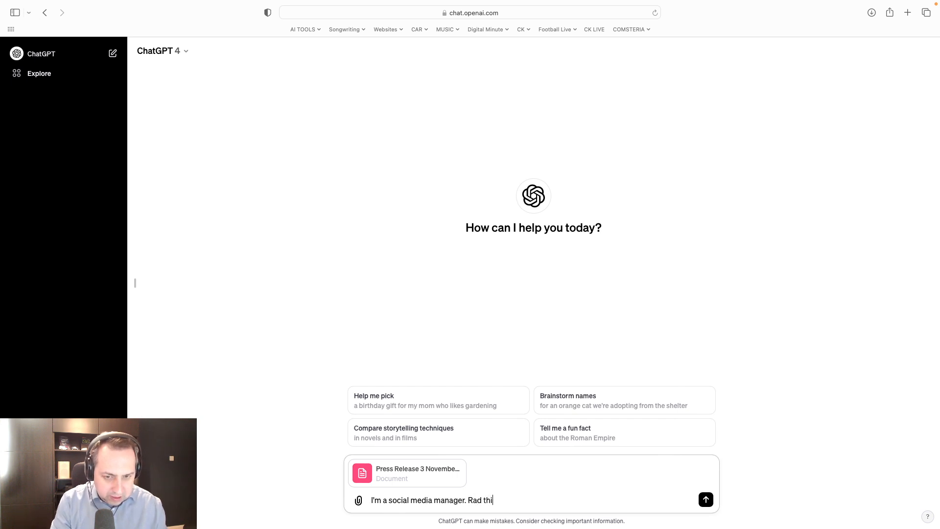
pyautogui.write('Read thi')
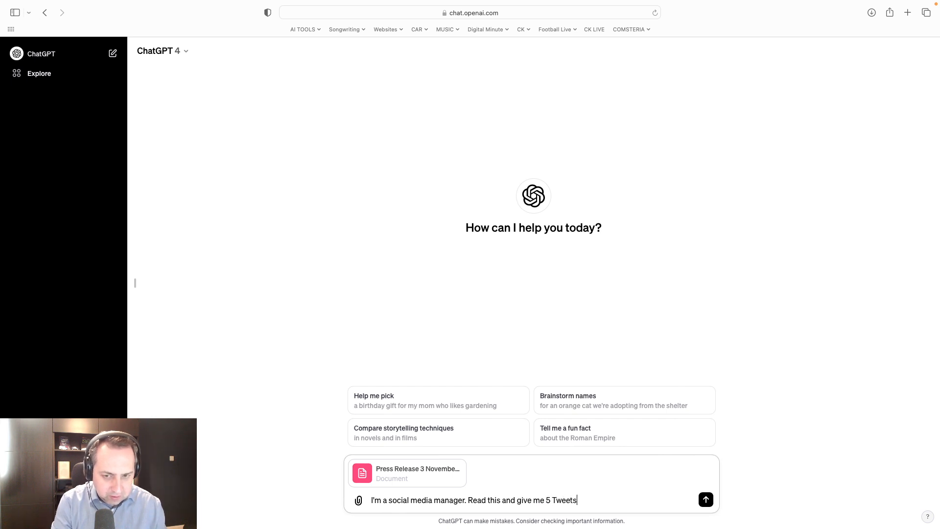
pyautogui.write('summarising the story.')
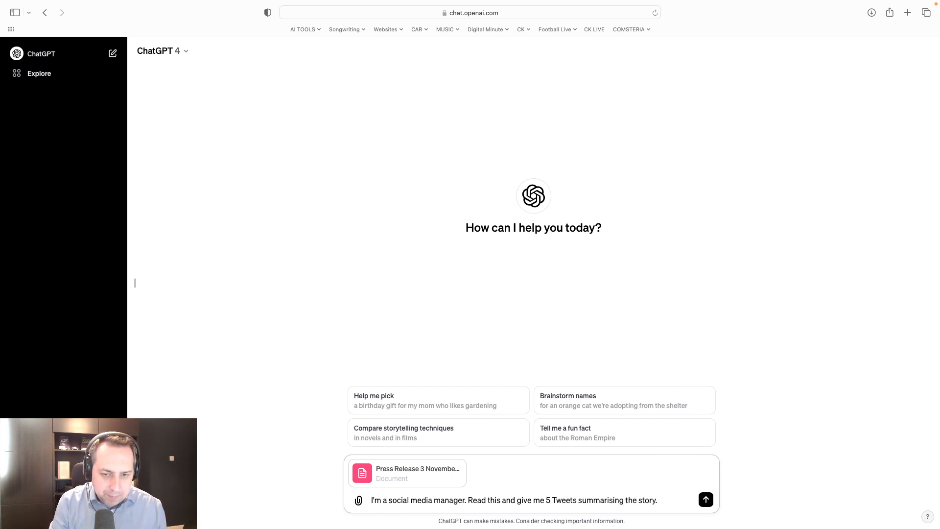
pyautogui.write('Do some in a')
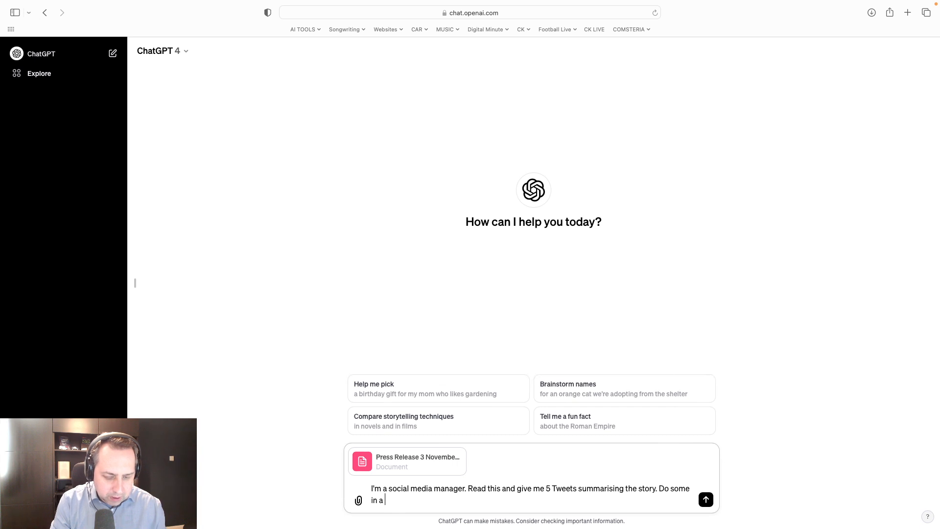
pyautogui.write('formal tone, others more fun.')
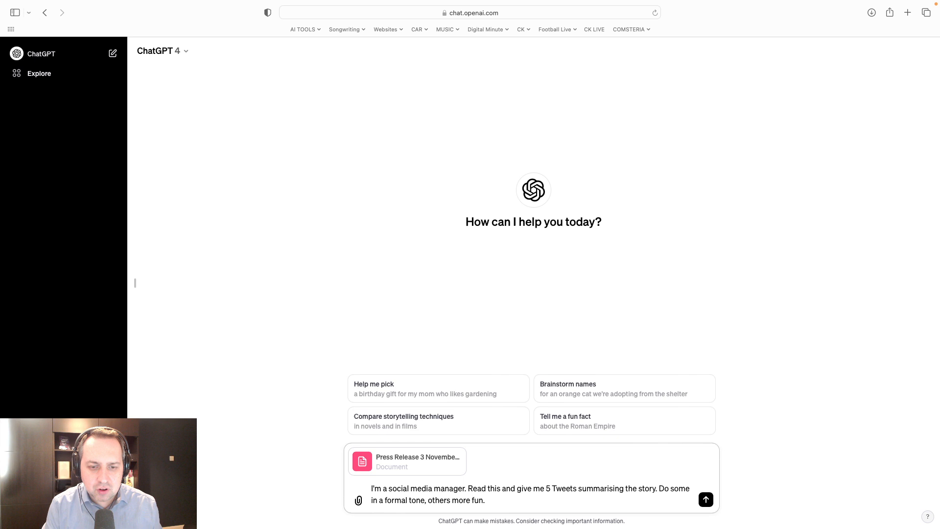
# - Send the tweet request and let ChatGPT generate five Craignish landslip tweets
pyautogui.click(705, 499)
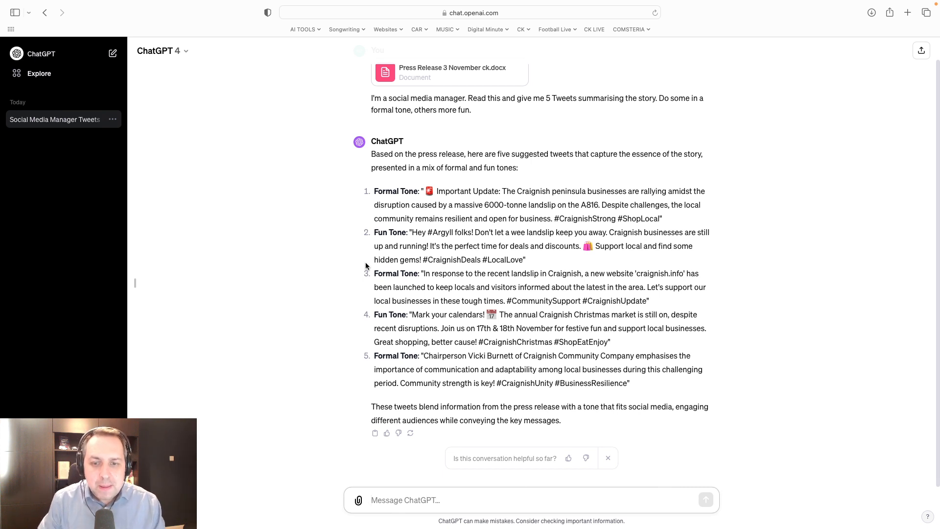
pyautogui.moveTo(526, 336)
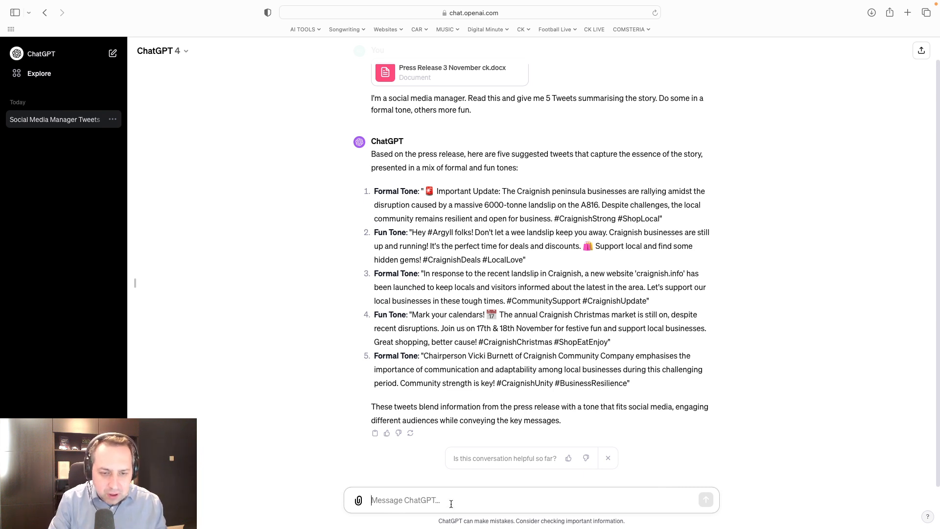
# - Send a follow-up asking for more engaging tweets people really notice and share
pyautogui.write('these are OK but')
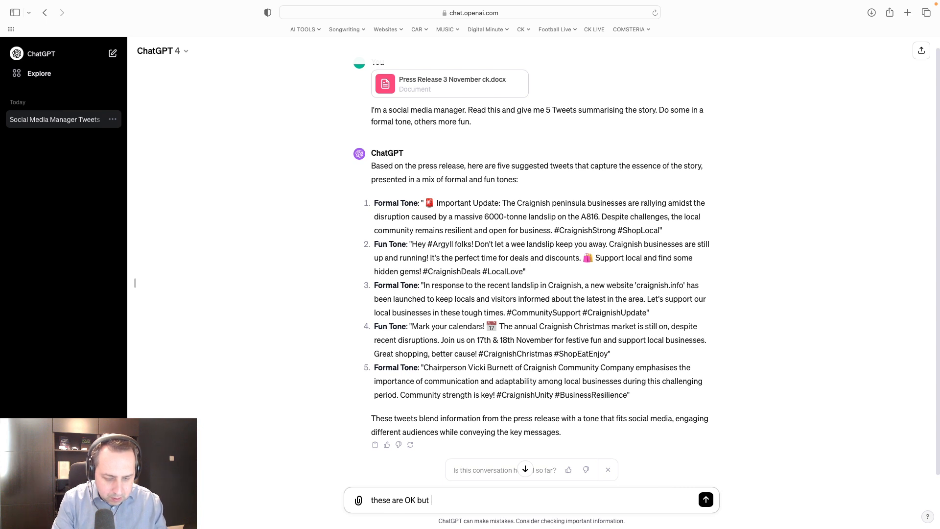
pyautogui.write("I'd like something more engaging")
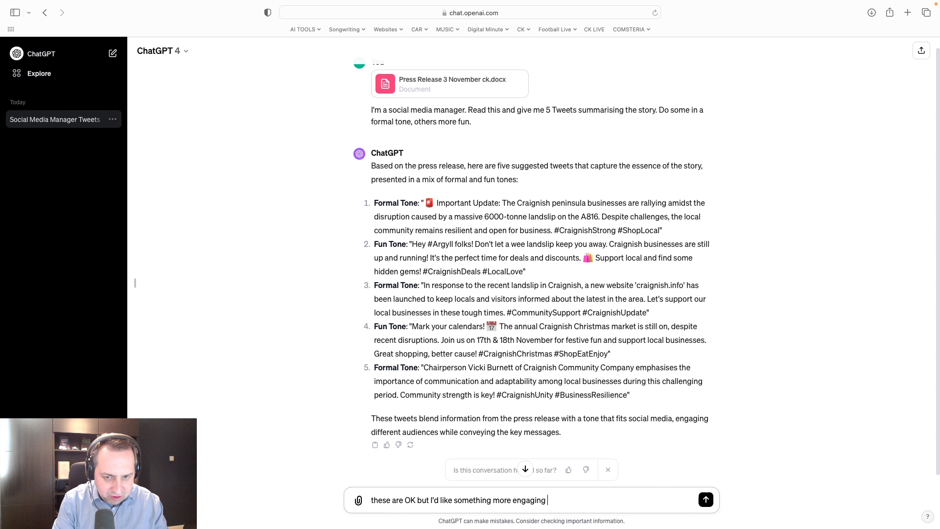
pyautogui.write('that people really not')
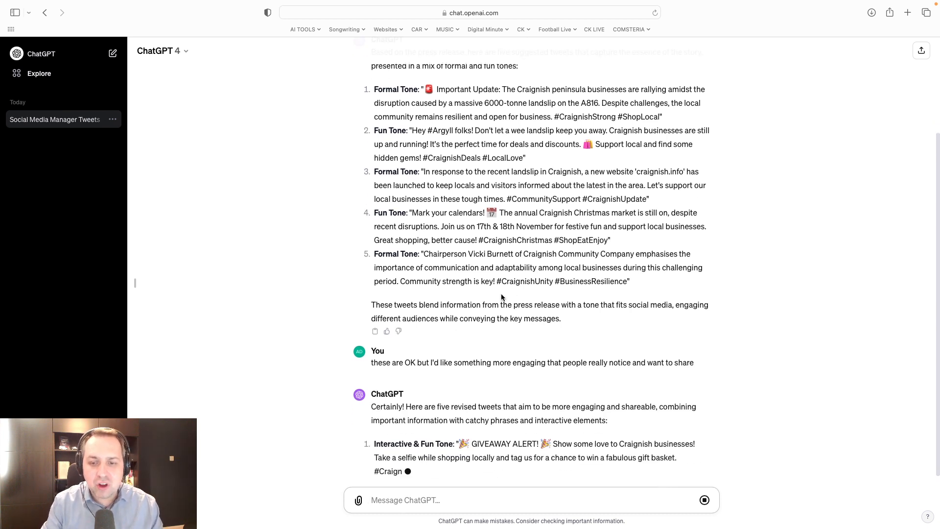
# - Scroll down through the five revised tweets as ChatGPT finishes writing them
pyautogui.scroll(-3)
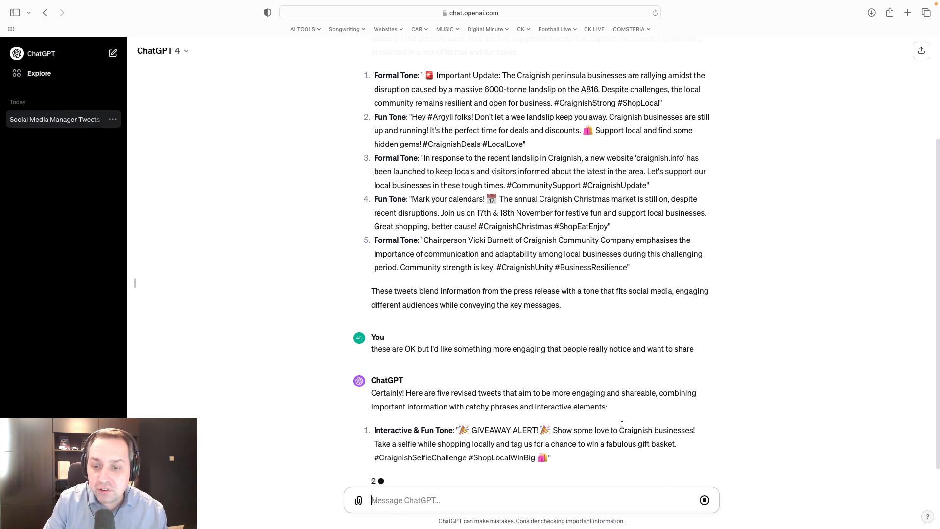
pyautogui.scroll(-3)
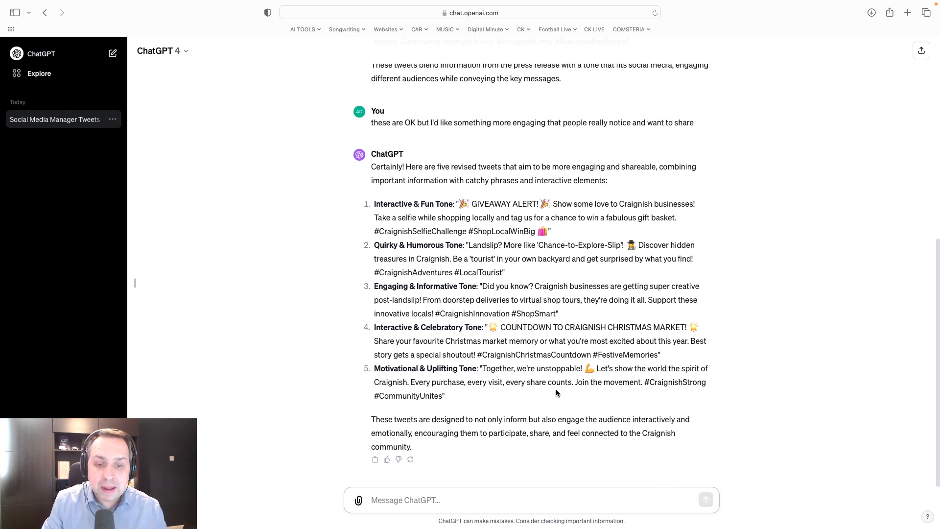
pyautogui.scroll(3)
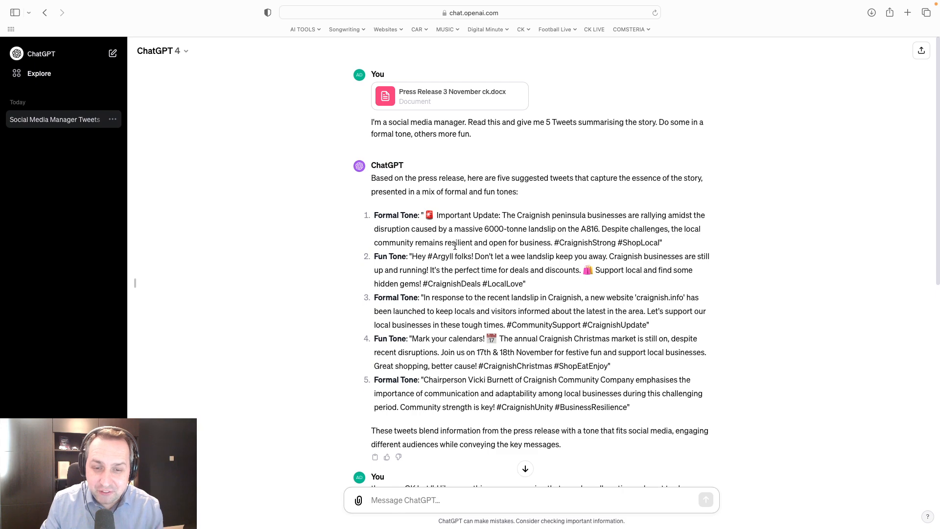
pyautogui.moveTo(362, 317)
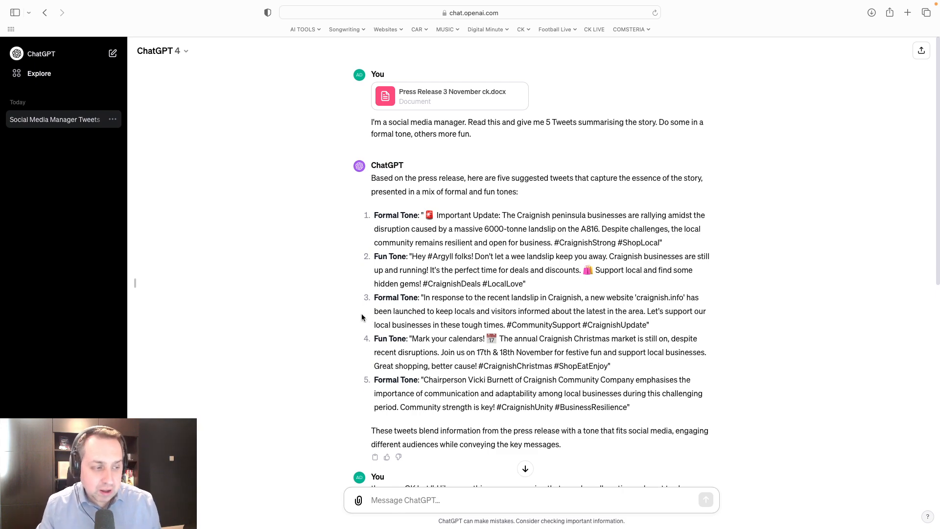